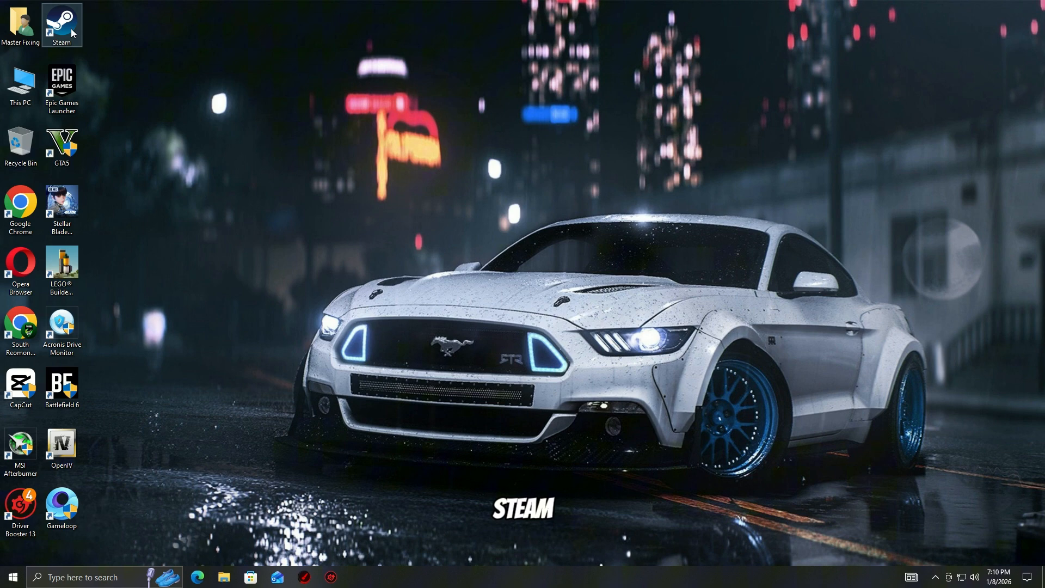
- Launch Steam from its desktop shortcut to reach the Stellar Blade Demo properties
double_click(60, 24)
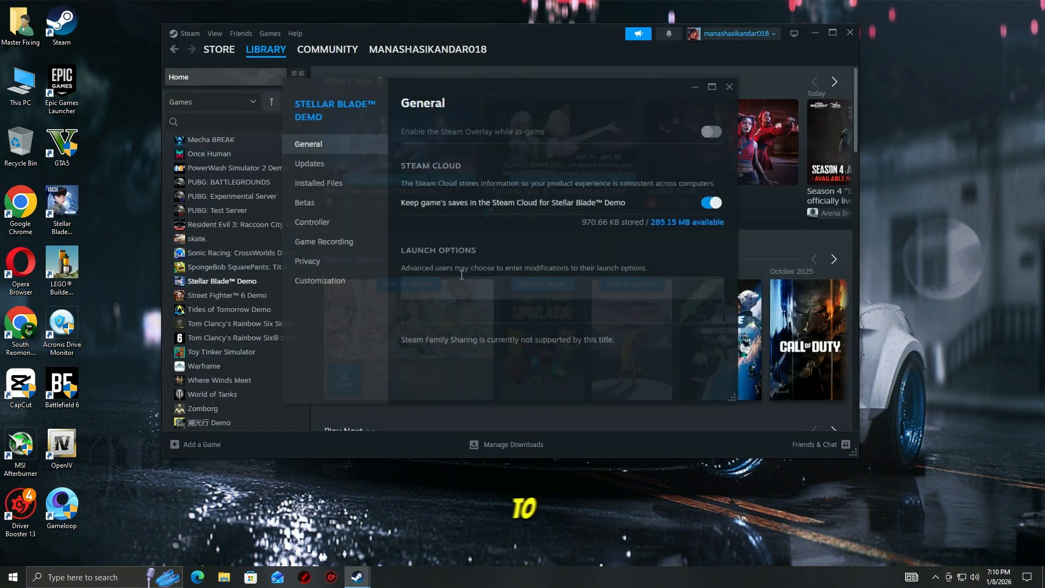
- Show the Stellar Blade Demo's Installed Files page with the verify-integrity option
click(318, 183)
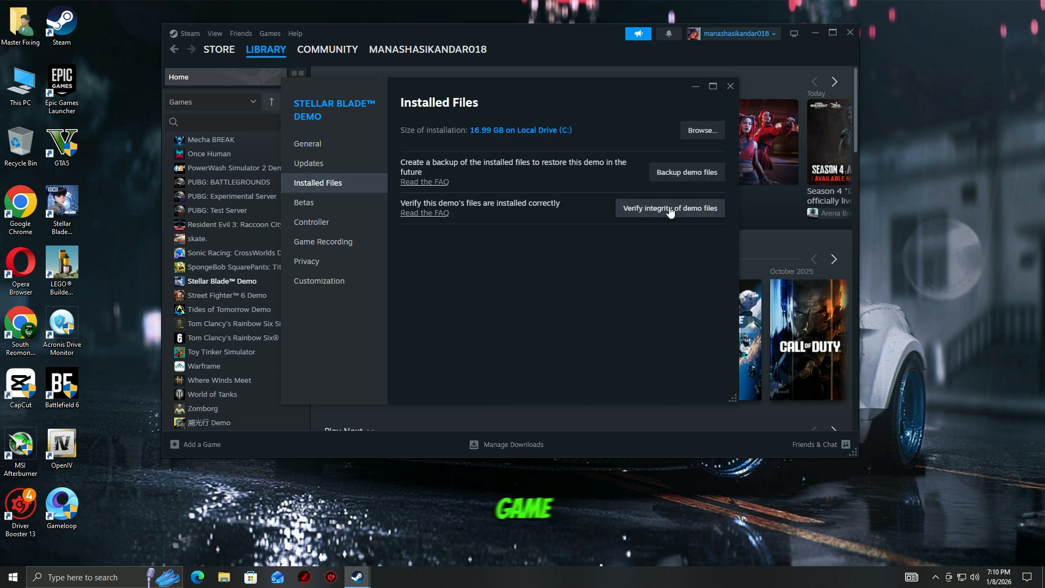
mouse_move(669, 208)
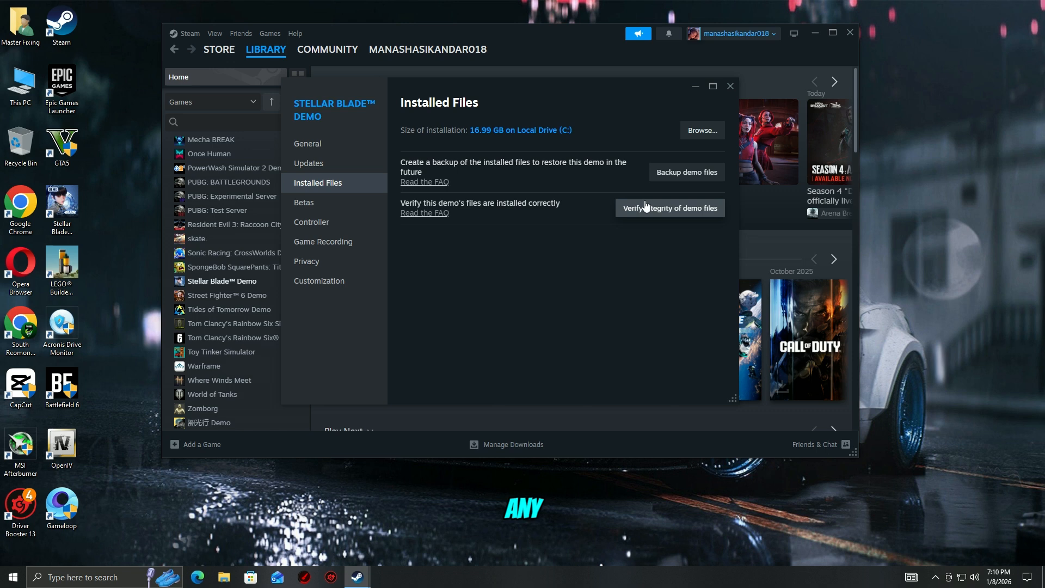
mouse_move(669, 208)
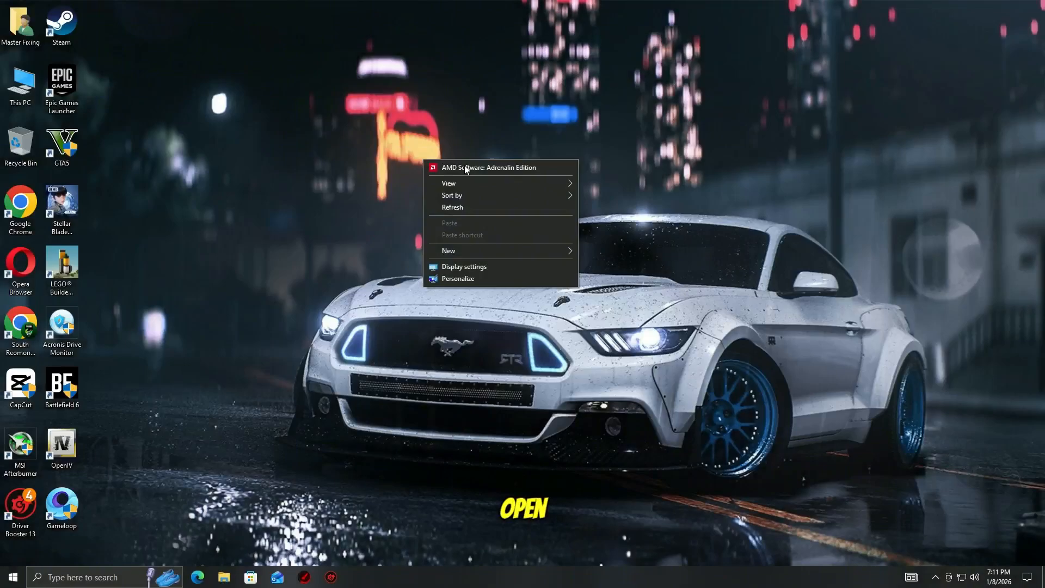
- Open AMD Software: Adrenalin Edition to check the driver status, then close it
click(489, 167)
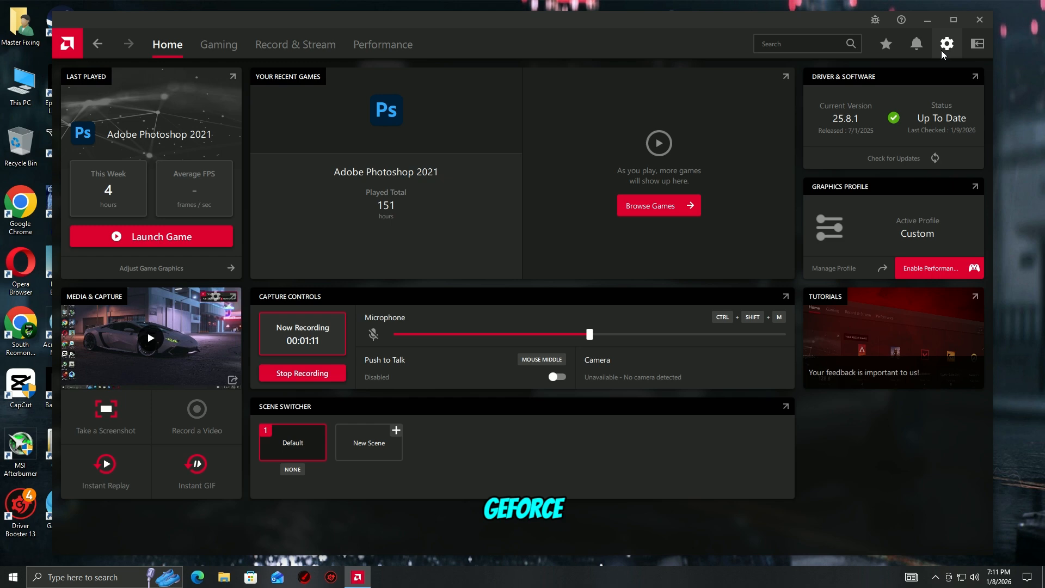
click(946, 43)
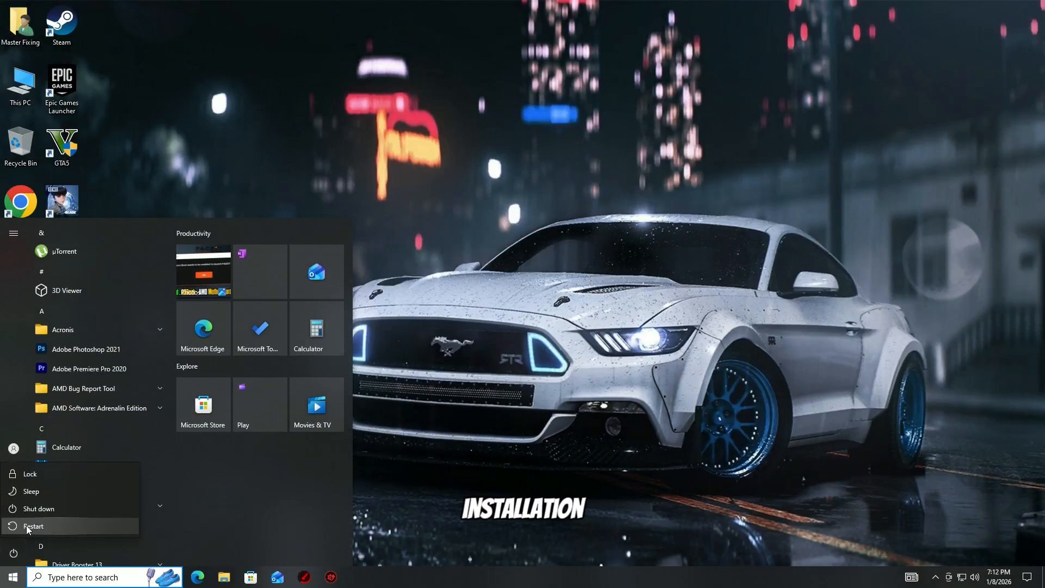
mouse_move(34, 525)
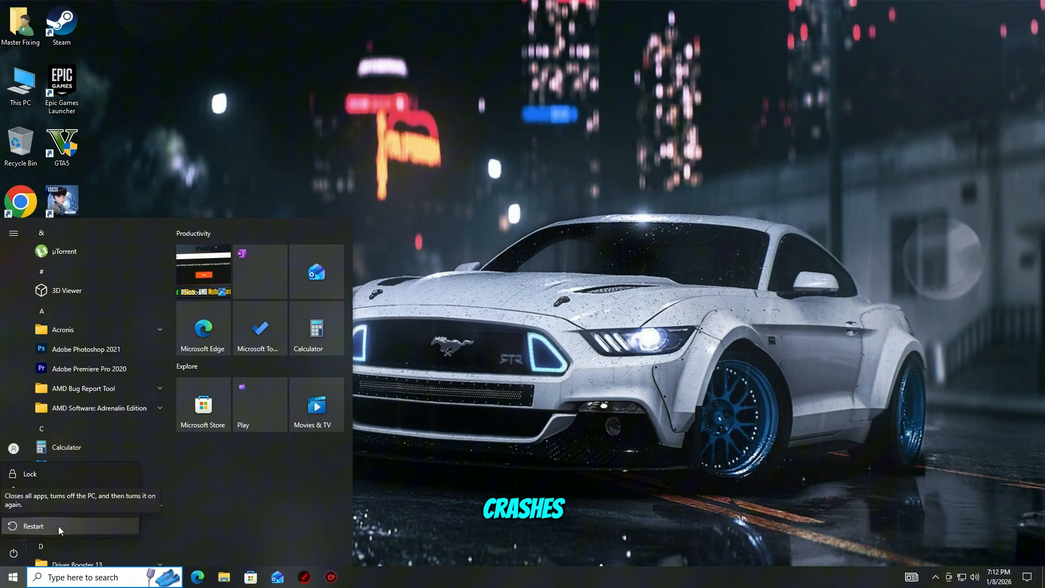